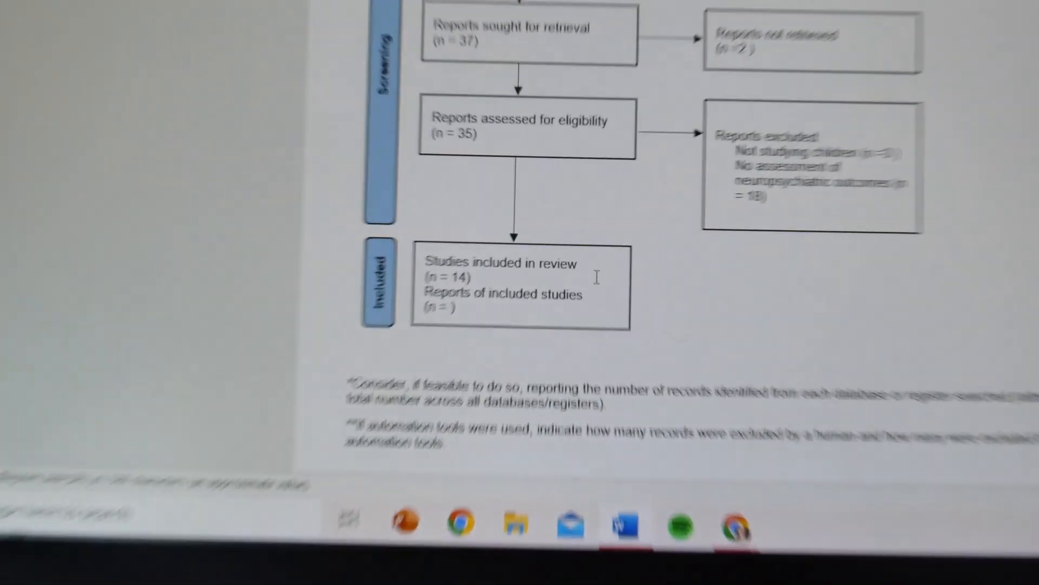
pyautogui.scroll(3)
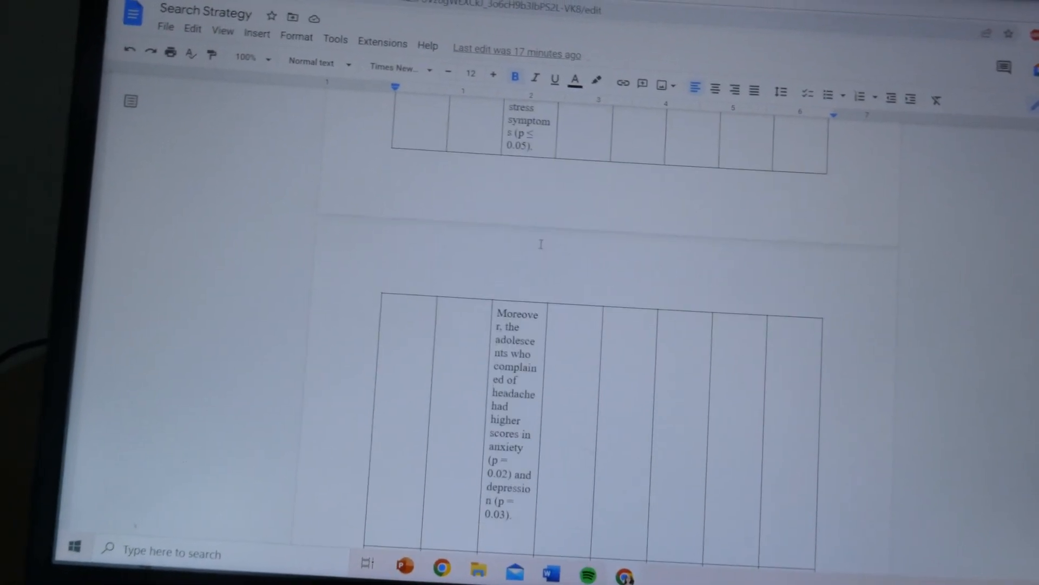
pyautogui.scroll(-3)
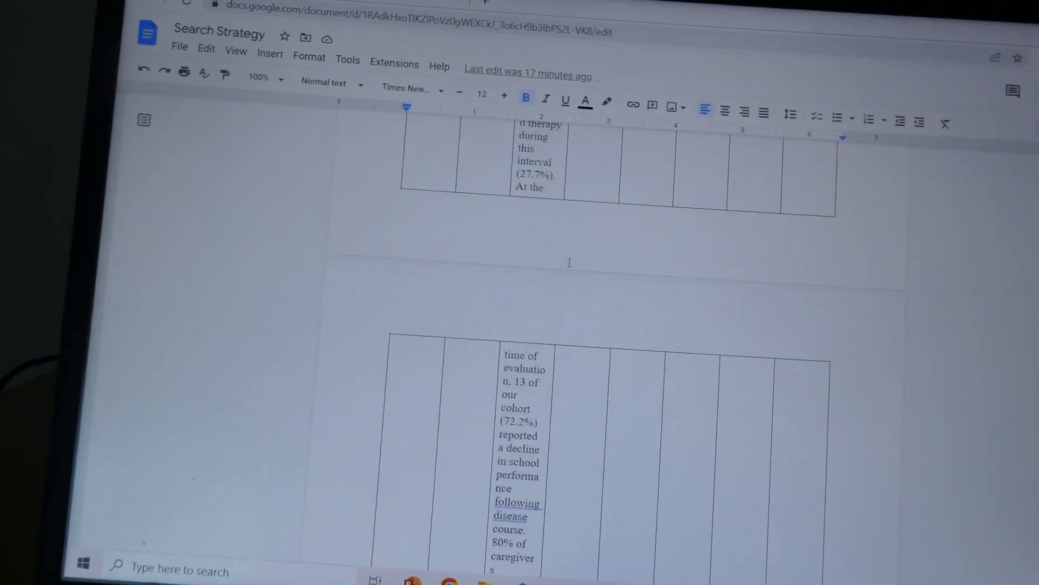